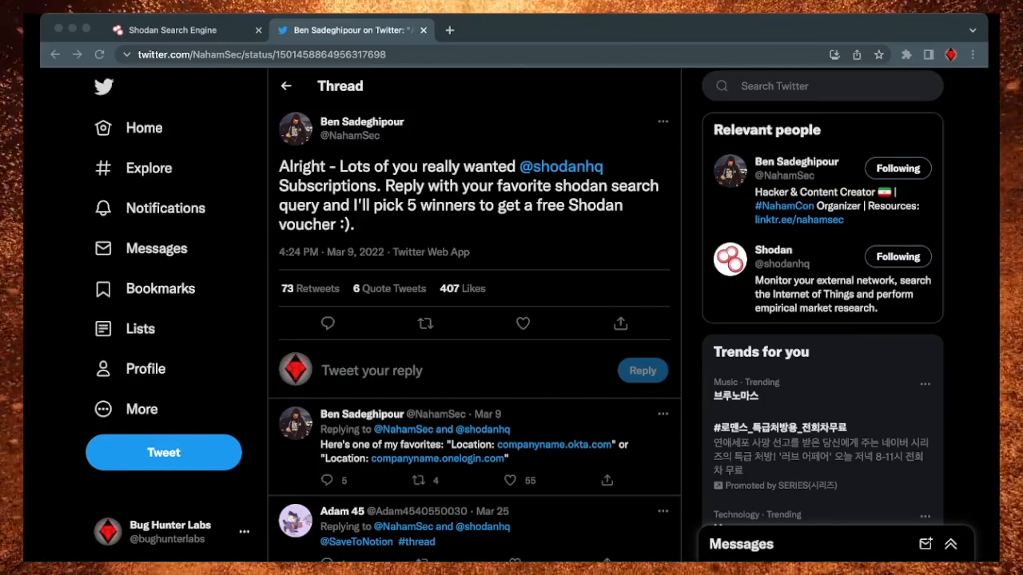
- Scroll the 'What is Shodan?' help article down to the FTP and HTTP banner examples
scroll("down", 3)
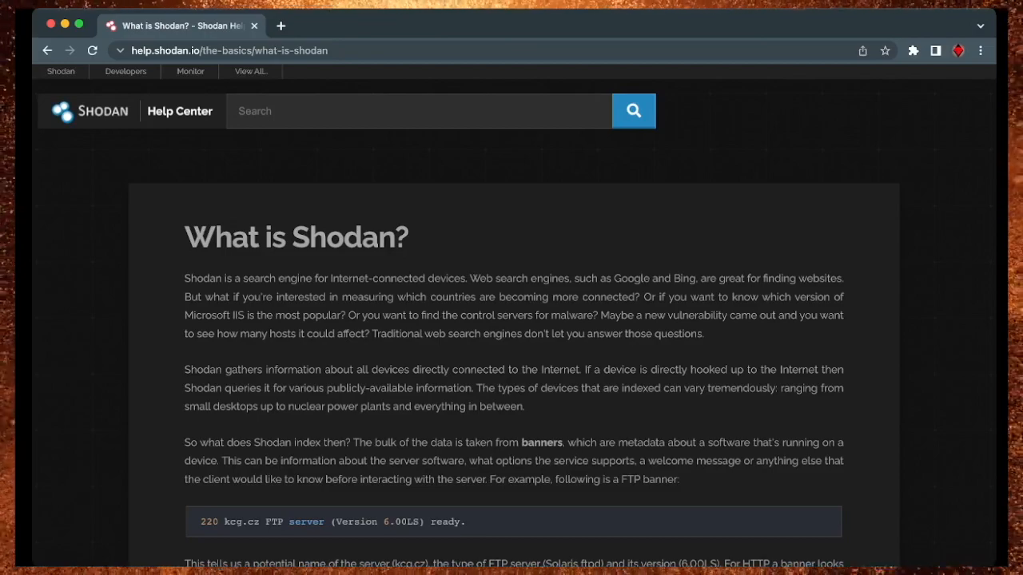
scroll("down", 3)
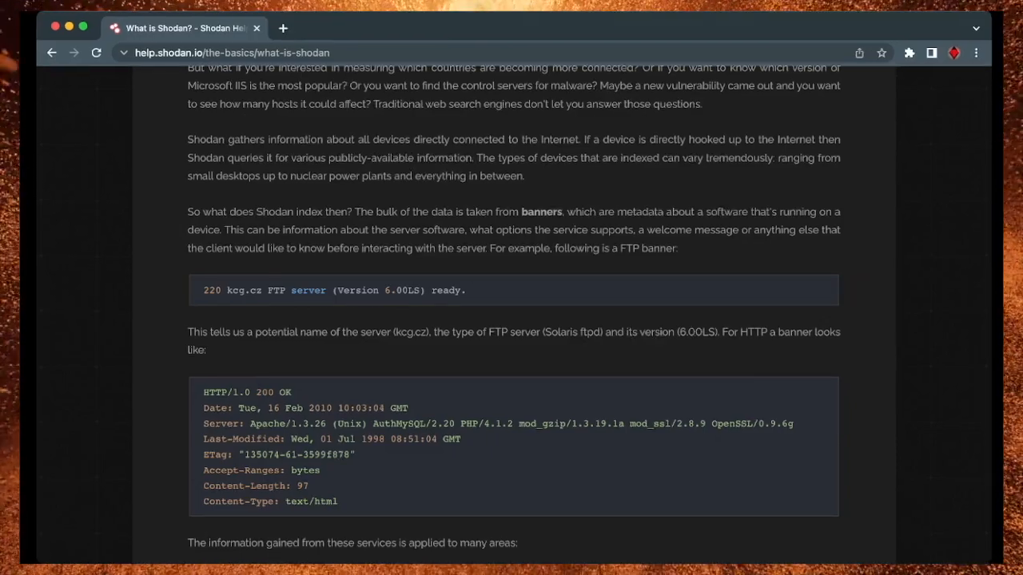
scroll("down", 3)
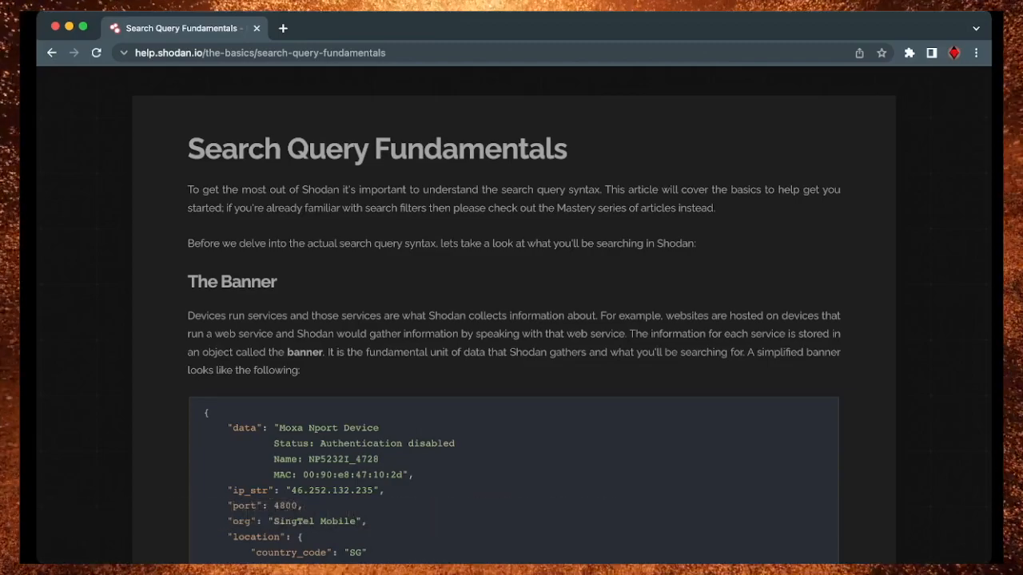
- Scroll through The Banner section of the Search Query Fundamentals article
scroll("down", 3)
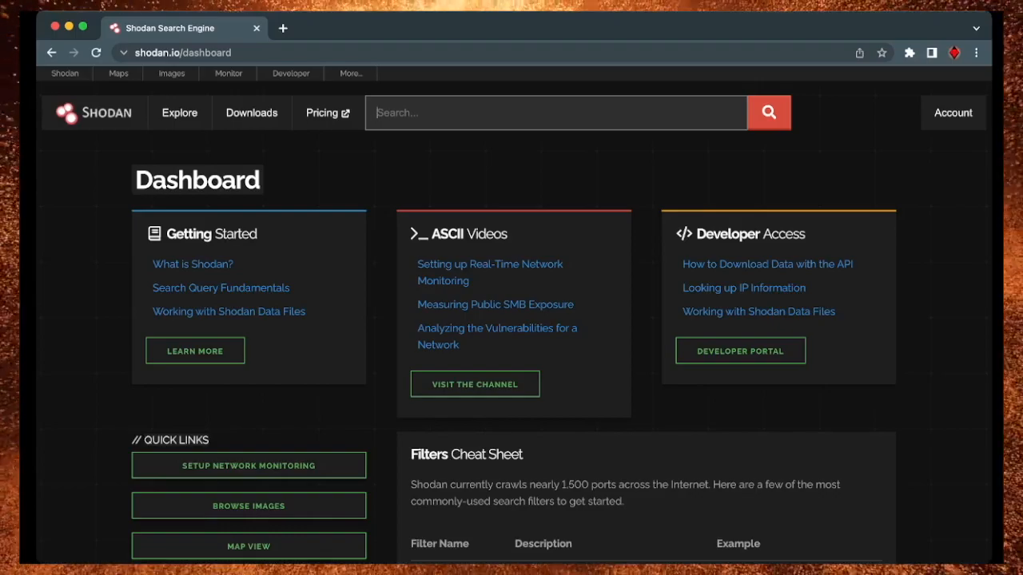
- Search af.mil, then refine to hostname:af.mil to get 10,486 results
type("af.mil")
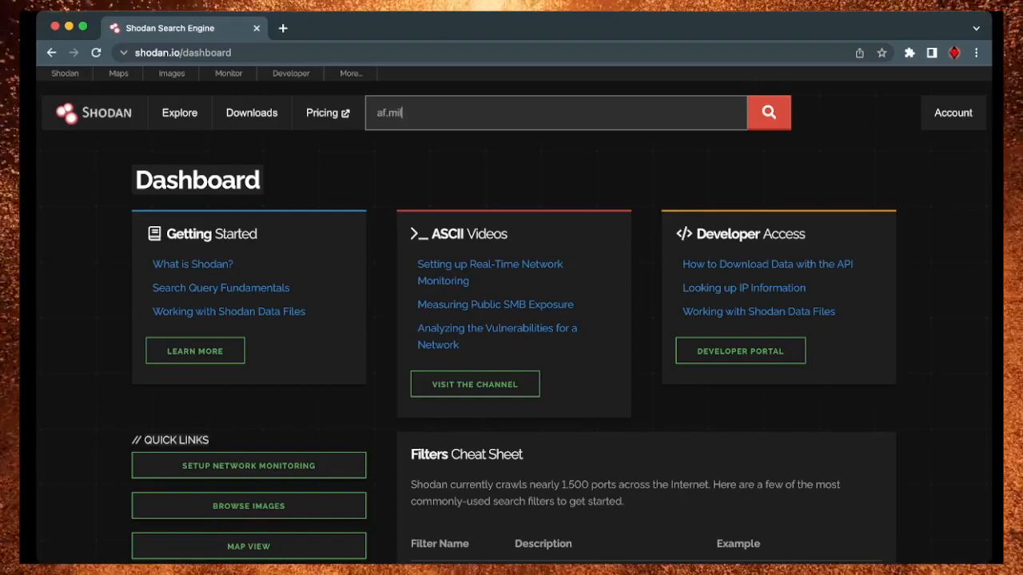
left_click(766, 112)
type("hostna")
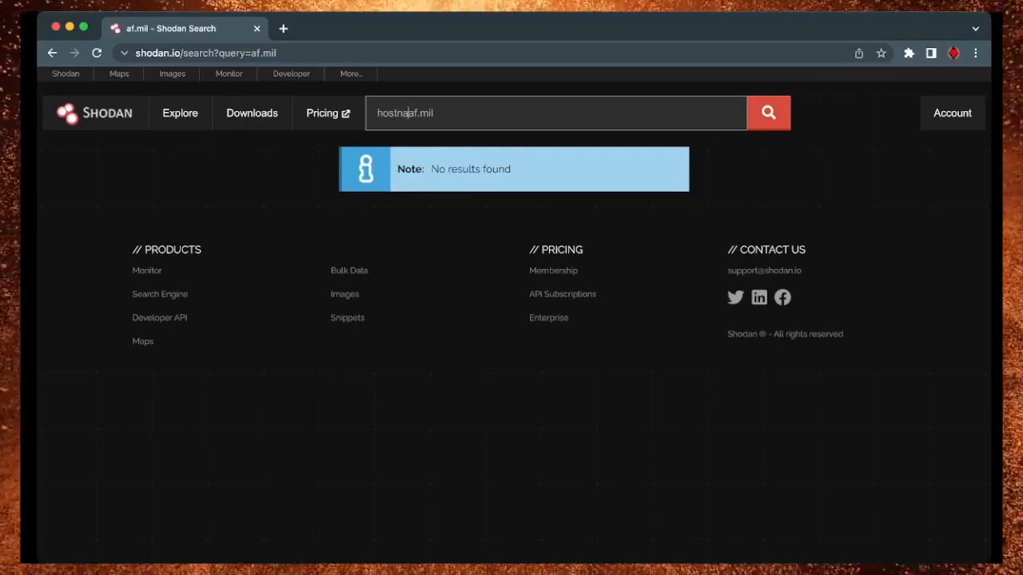
left_click(767, 112)
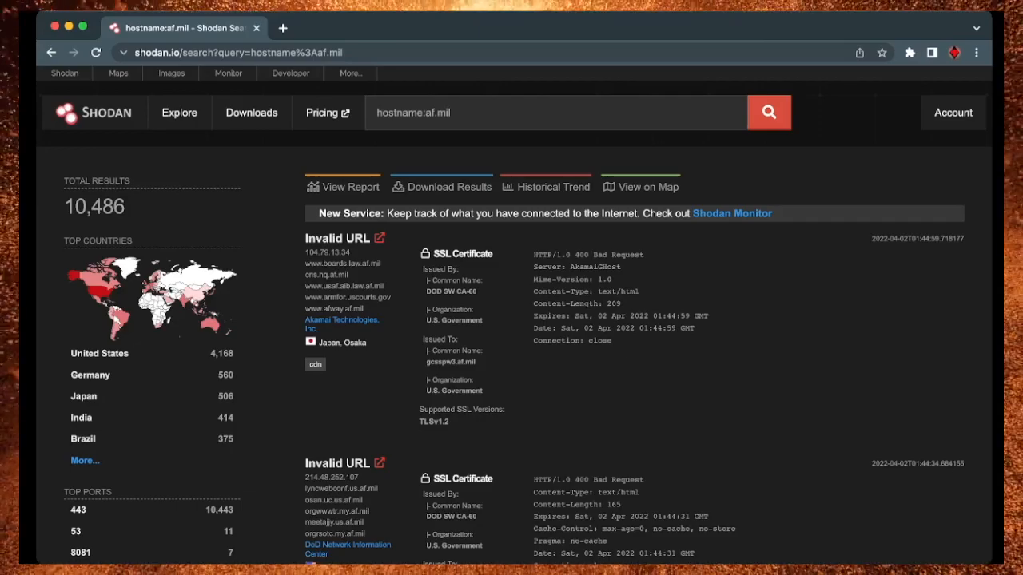
- Facet the hostname:af.mil results by asn and explore as16625's 7,839 hosts
scroll("down", 3)
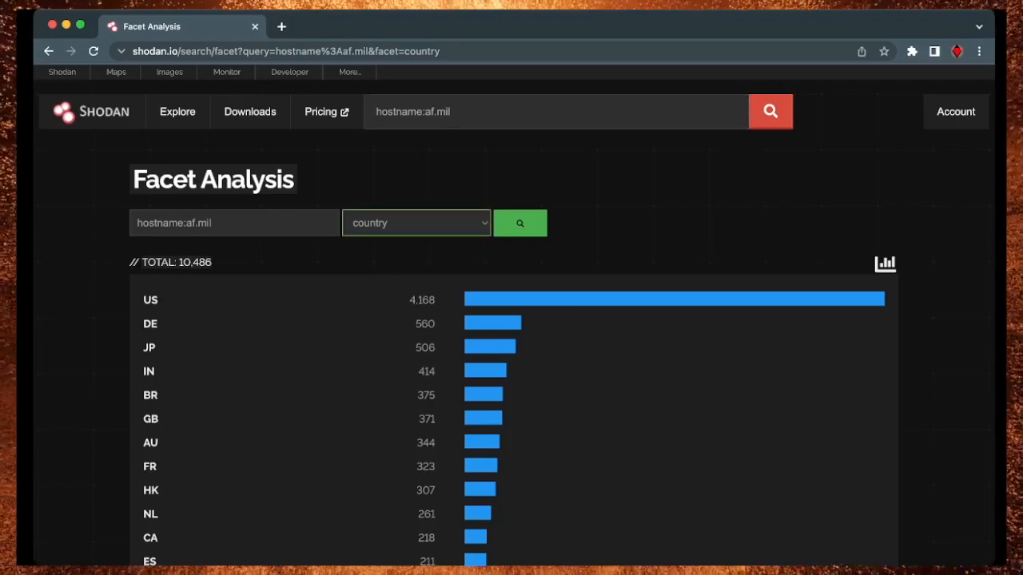
left_click(415, 223)
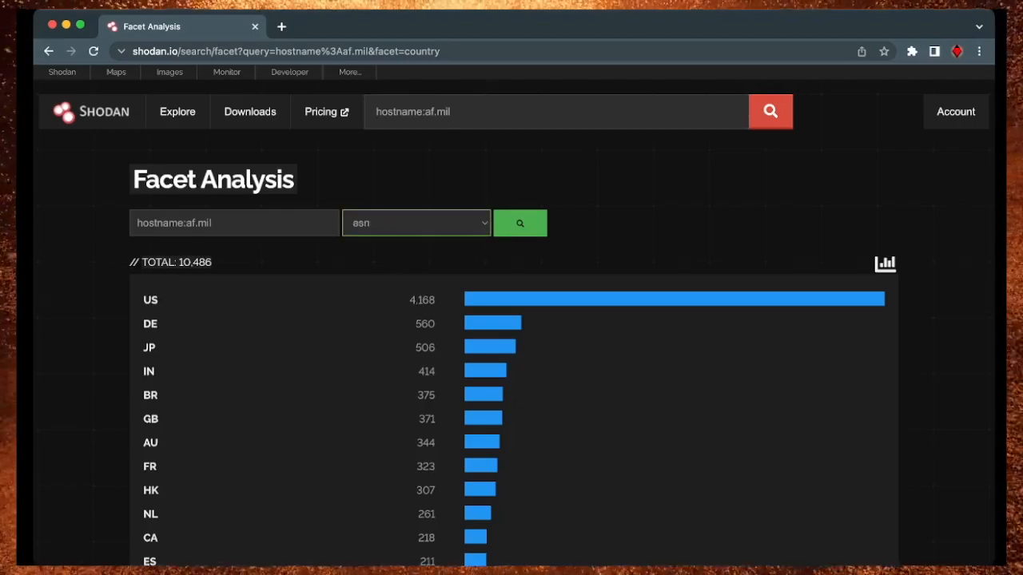
left_click(519, 223)
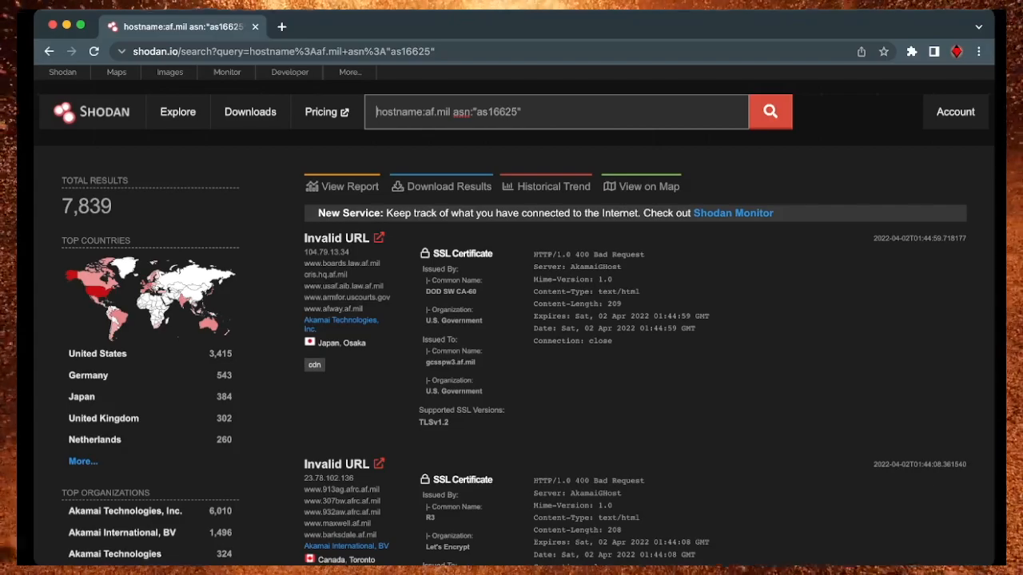
double_click(413, 111)
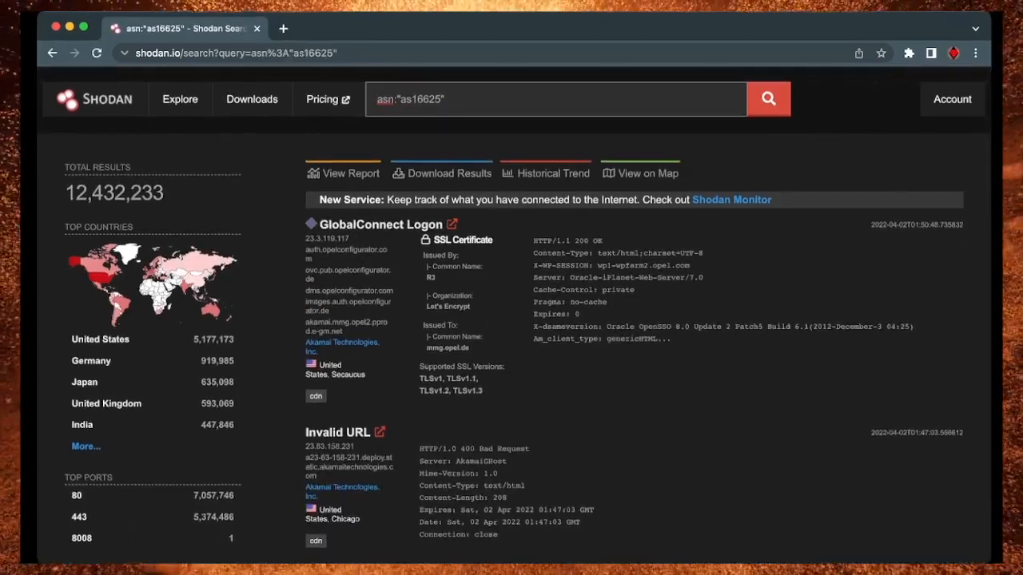
scroll("down", 3)
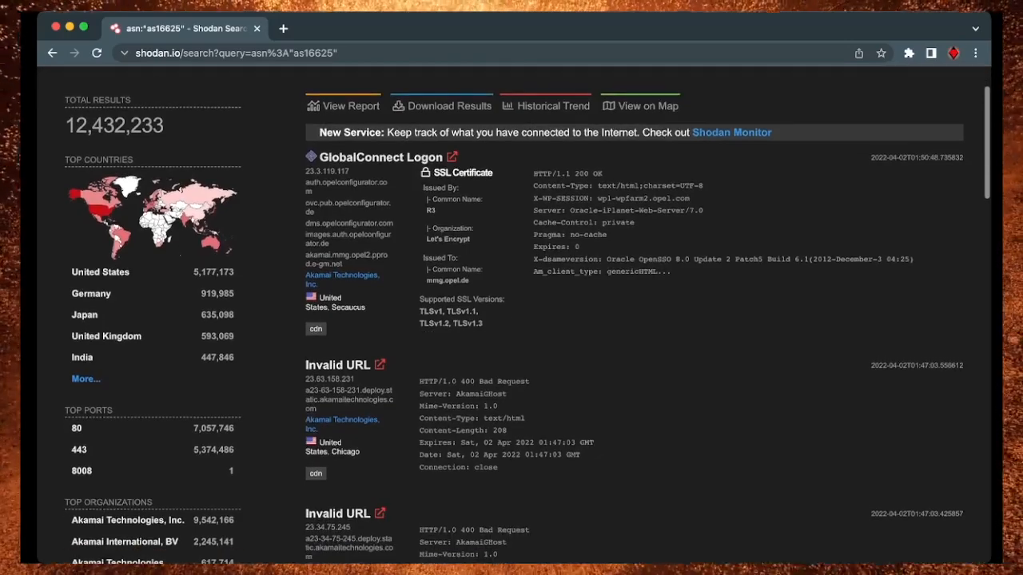
scroll("down", 3)
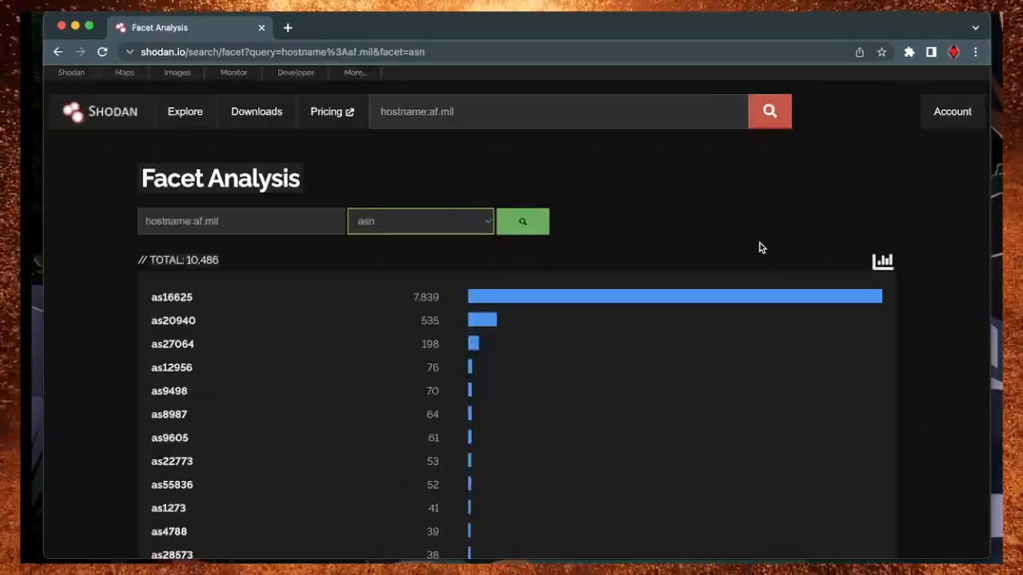
- Switch the facet to org and filter to DoD Network Information Center's 255 hosts
left_click(419, 221)
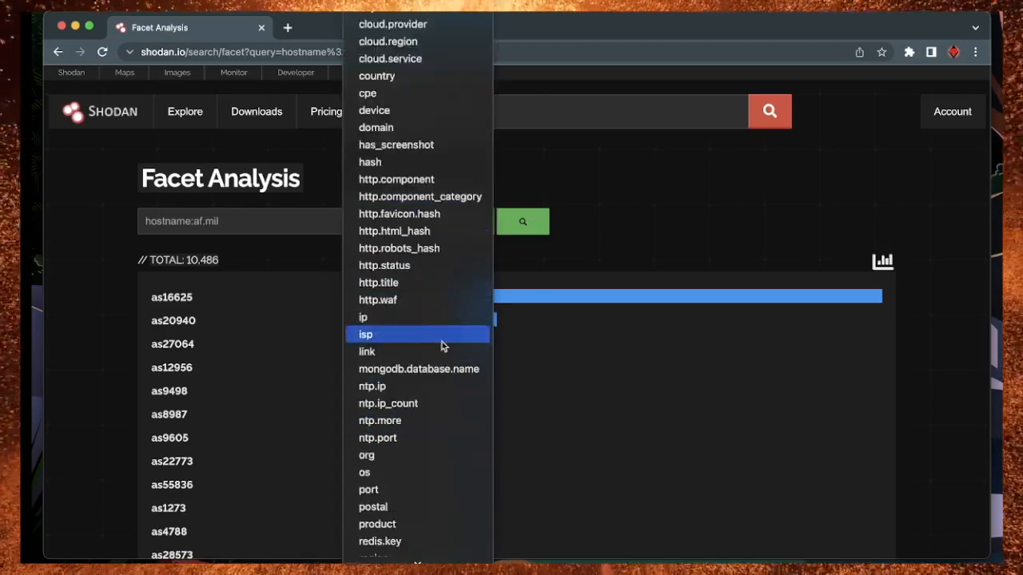
left_click(366, 455)
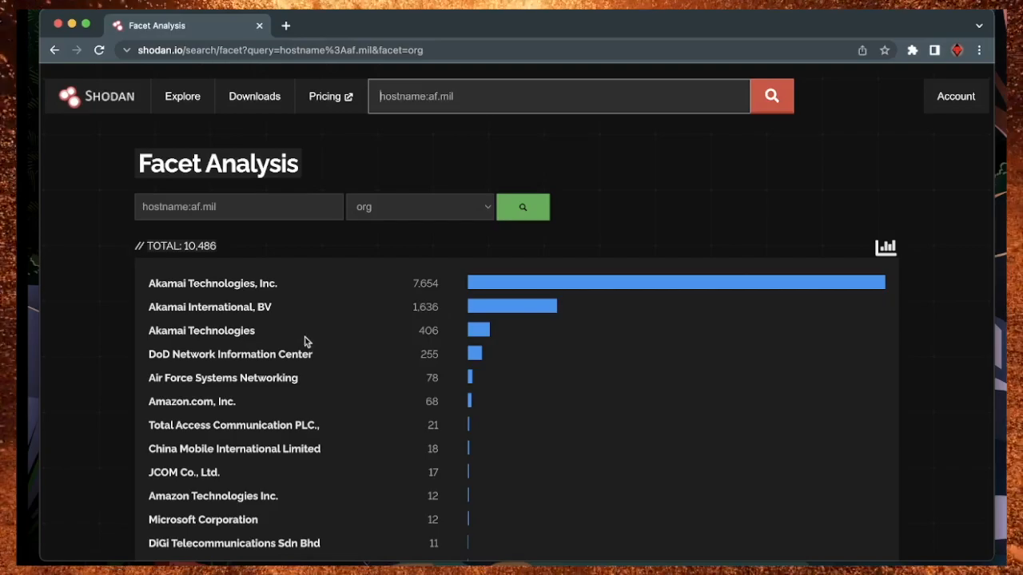
mouse_move(227, 367)
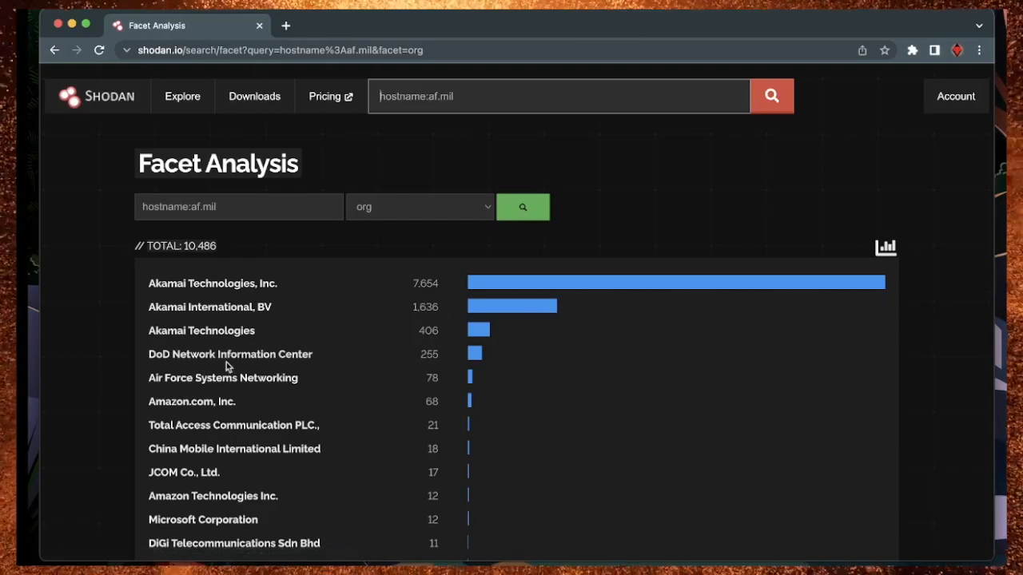
mouse_move(169, 387)
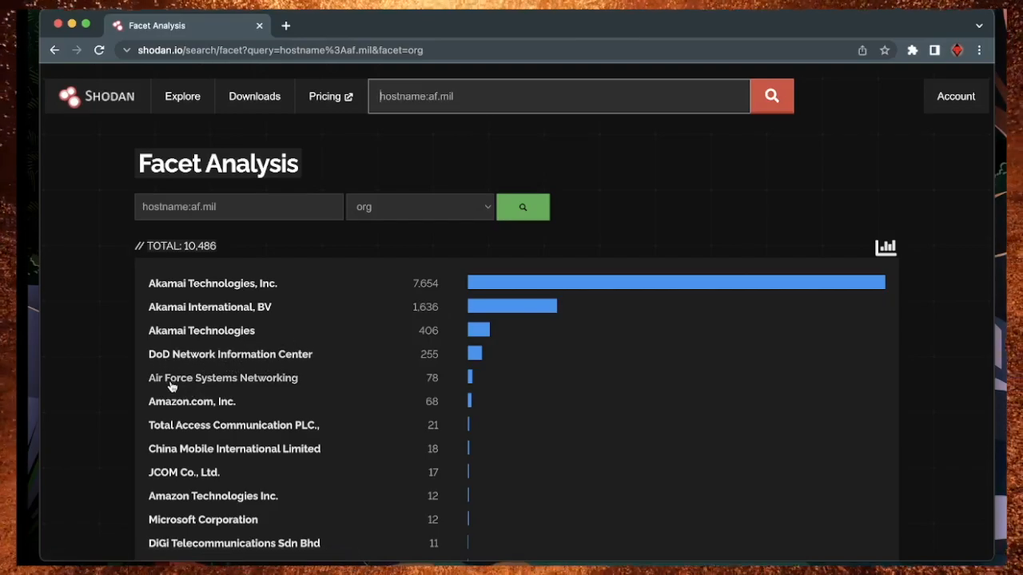
mouse_move(364, 378)
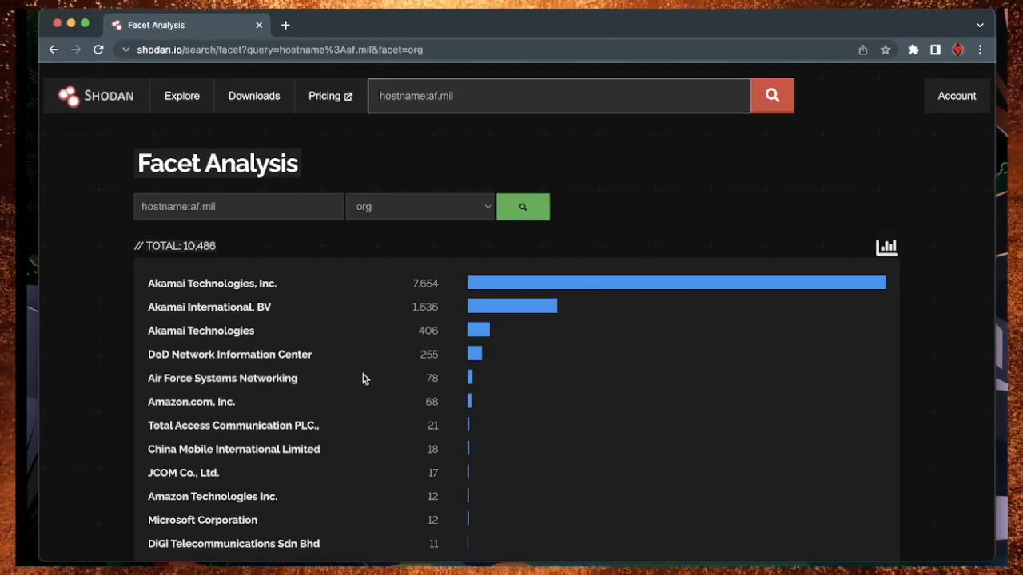
mouse_move(279, 358)
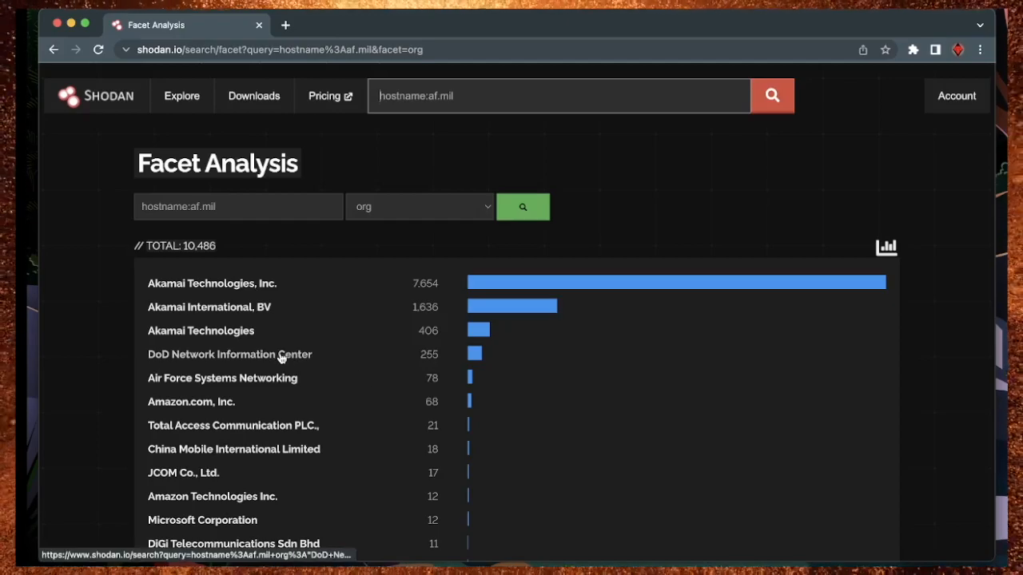
mouse_move(268, 361)
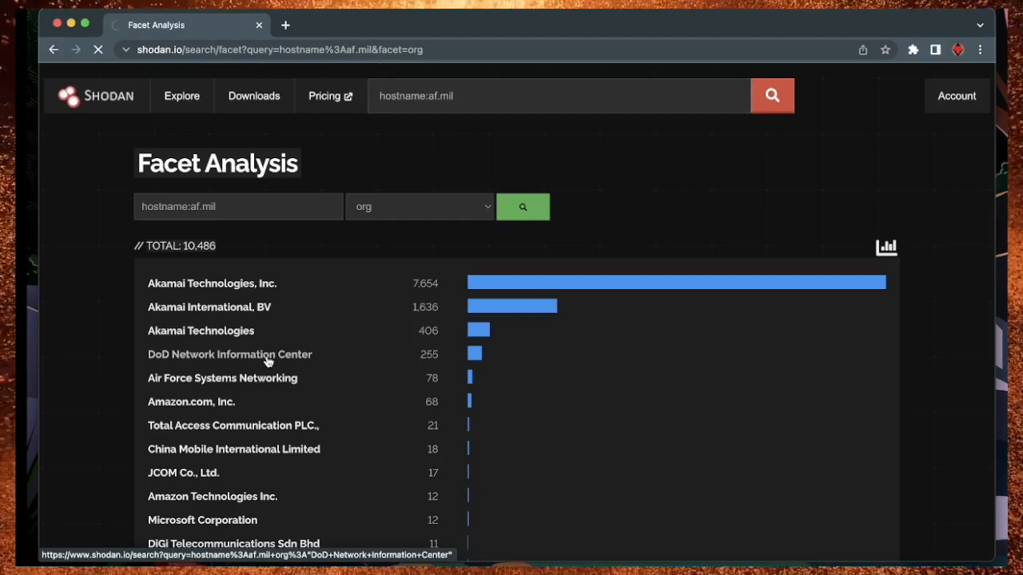
left_click(229, 354)
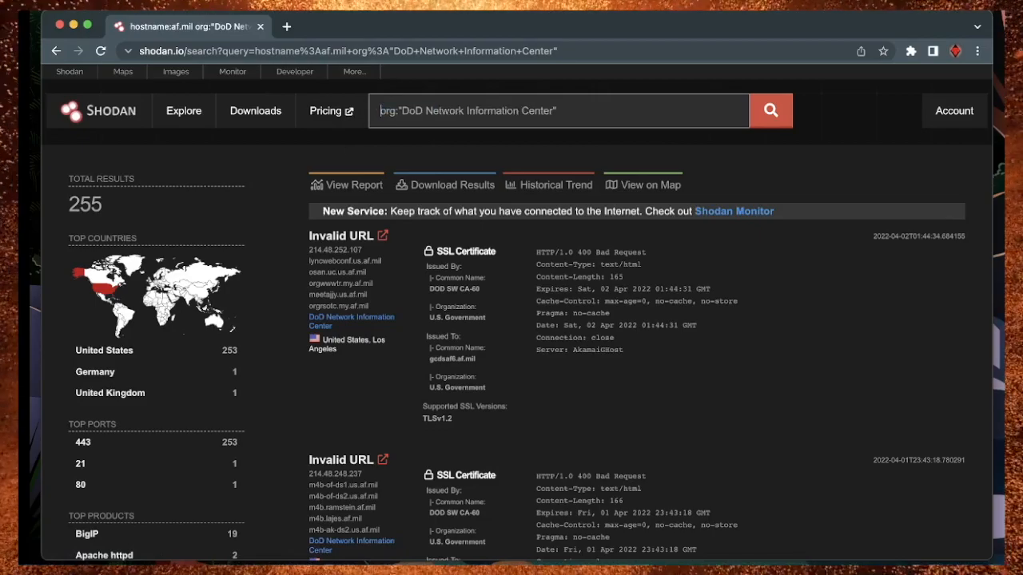
- Search org:"DoD Network Information Center" and open the host page for 214.59.22.85
left_click(770, 111)
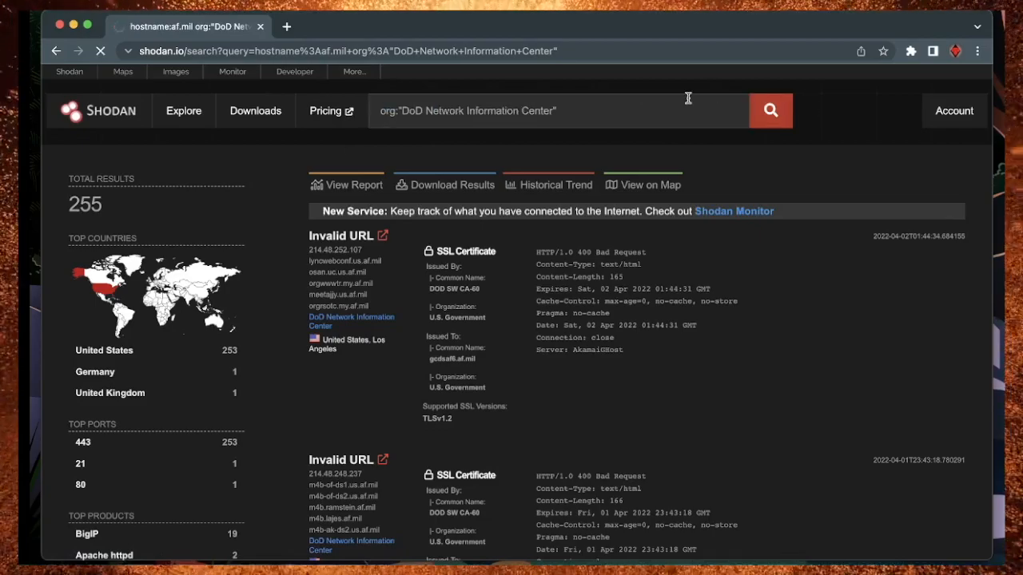
left_click(769, 111)
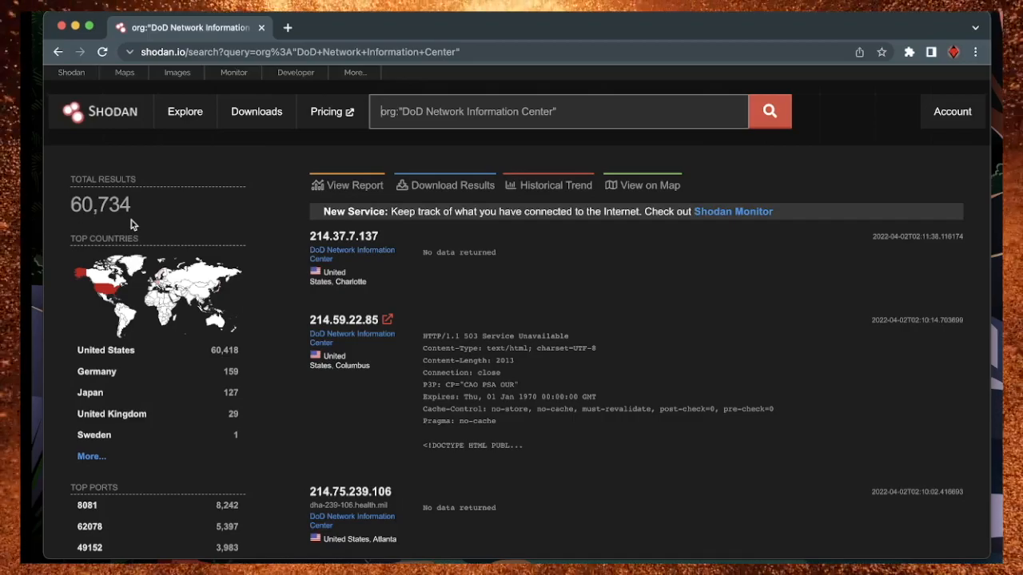
scroll("down", 3)
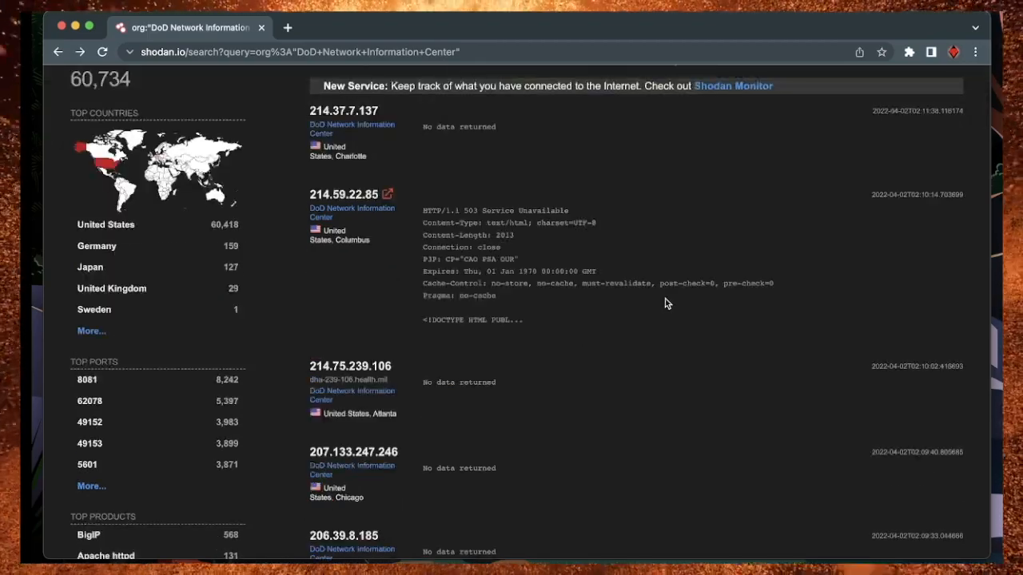
mouse_move(733, 337)
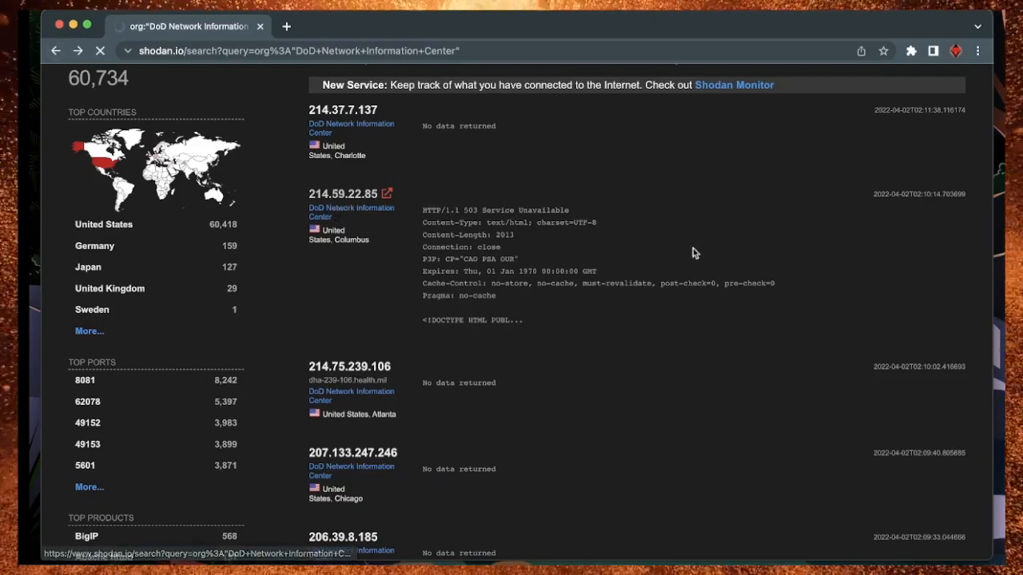
mouse_move(351, 194)
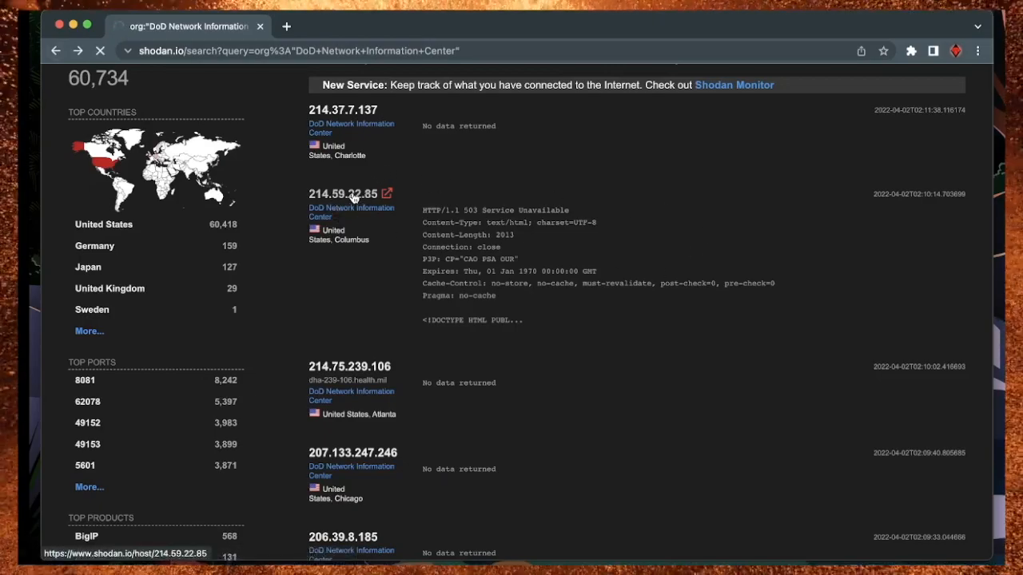
left_click(342, 194)
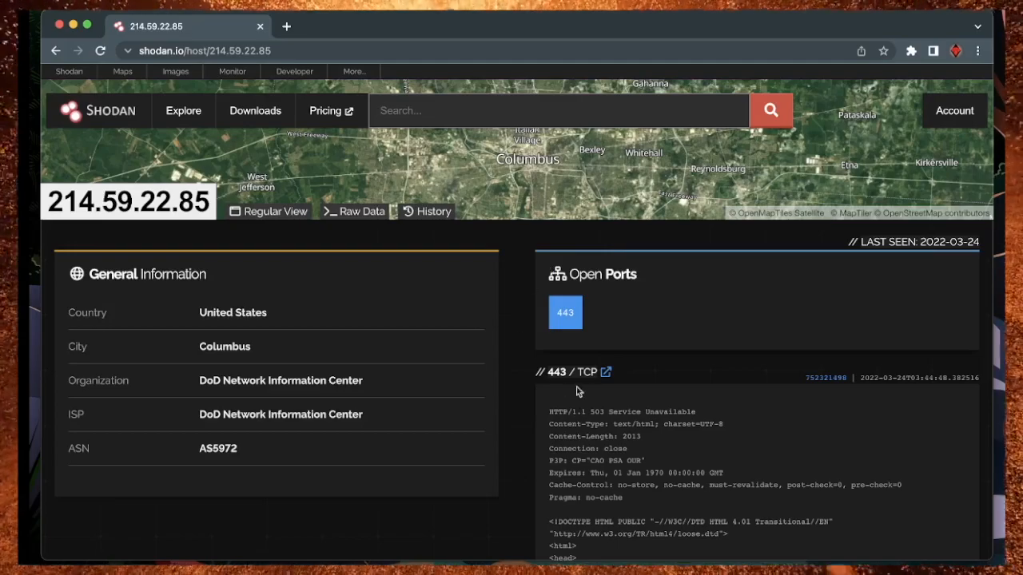
mouse_move(653, 369)
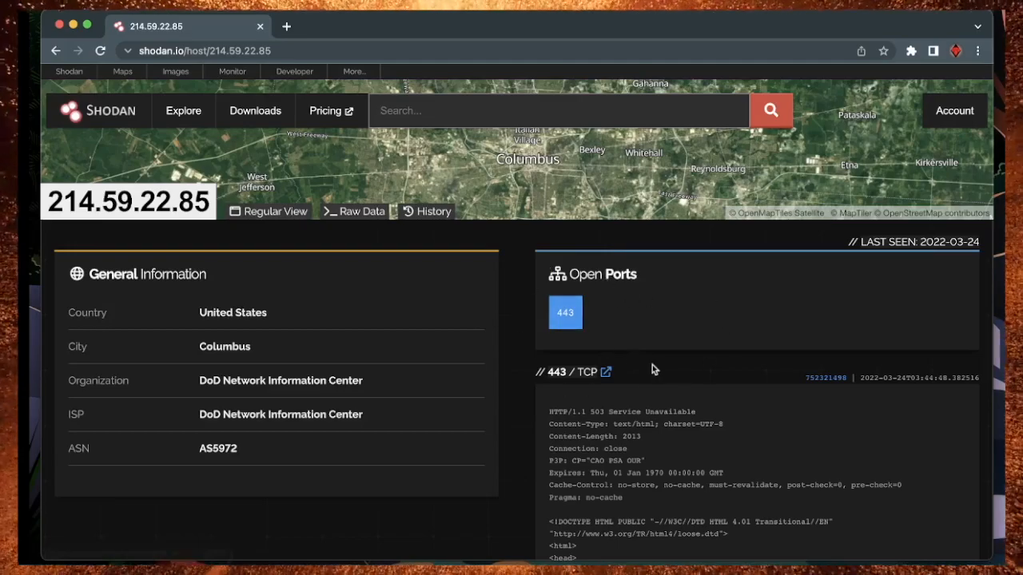
scroll("up", 3)
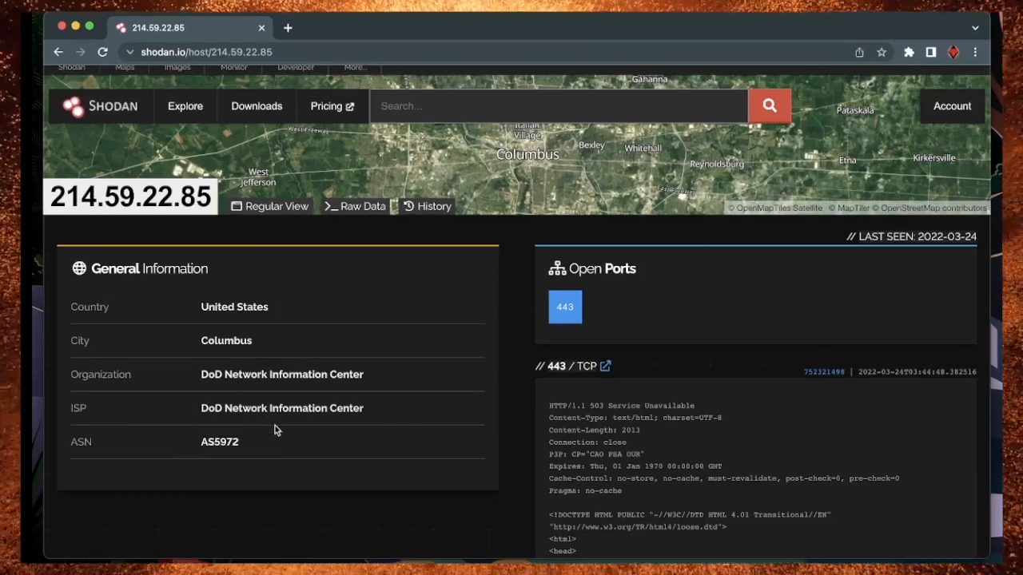
mouse_move(179, 346)
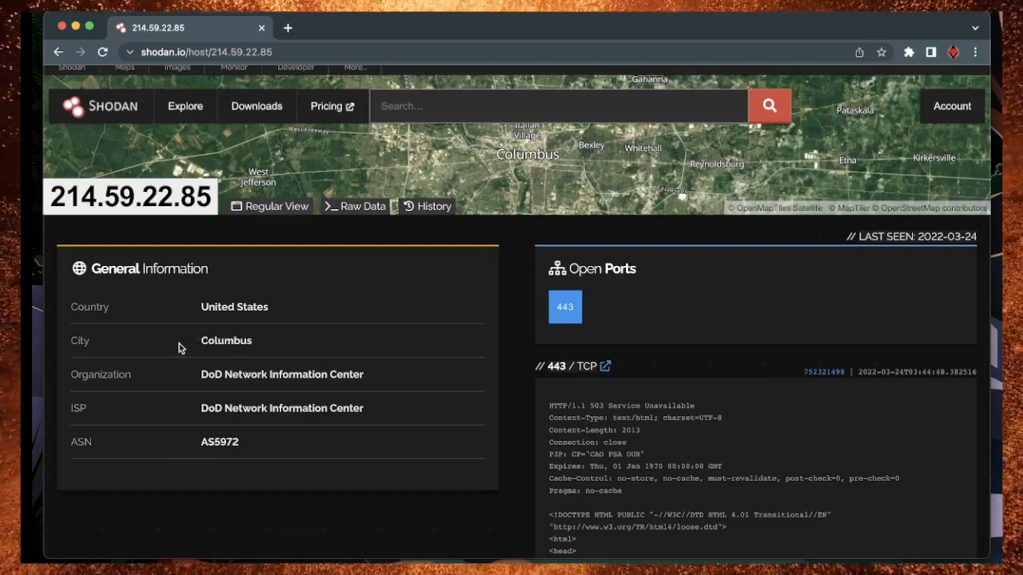
mouse_move(538, 365)
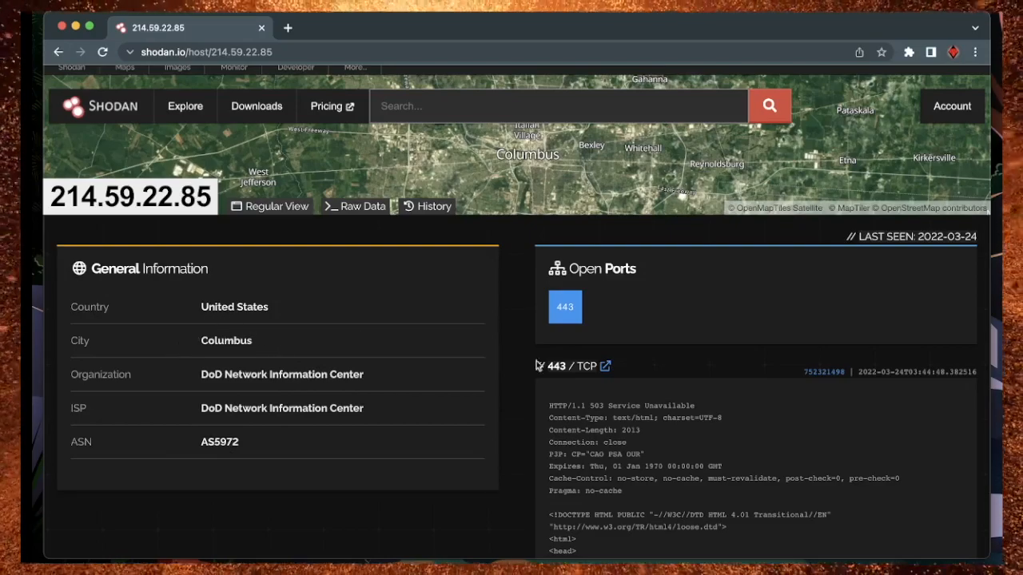
left_click(281, 374)
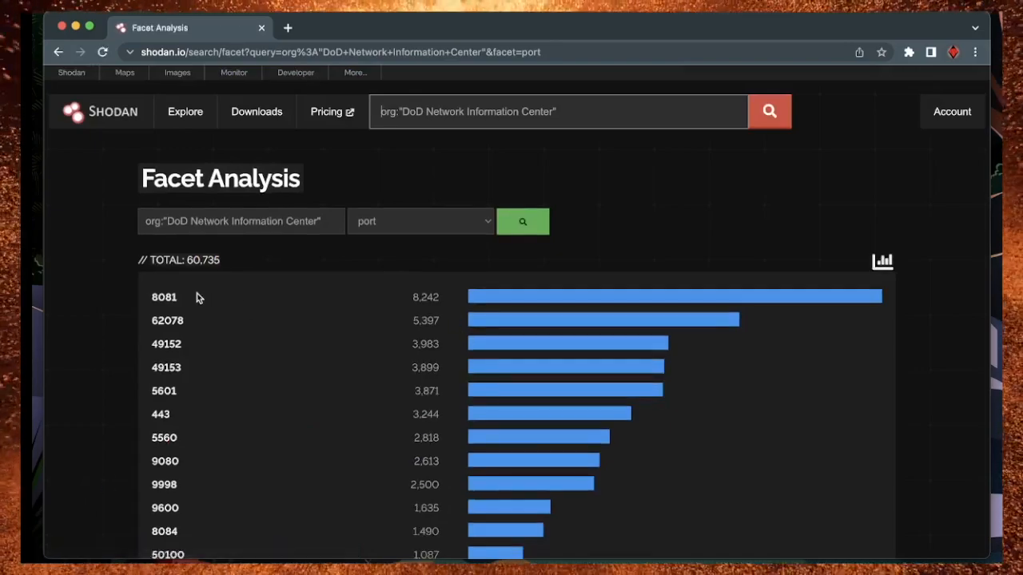
mouse_move(256, 240)
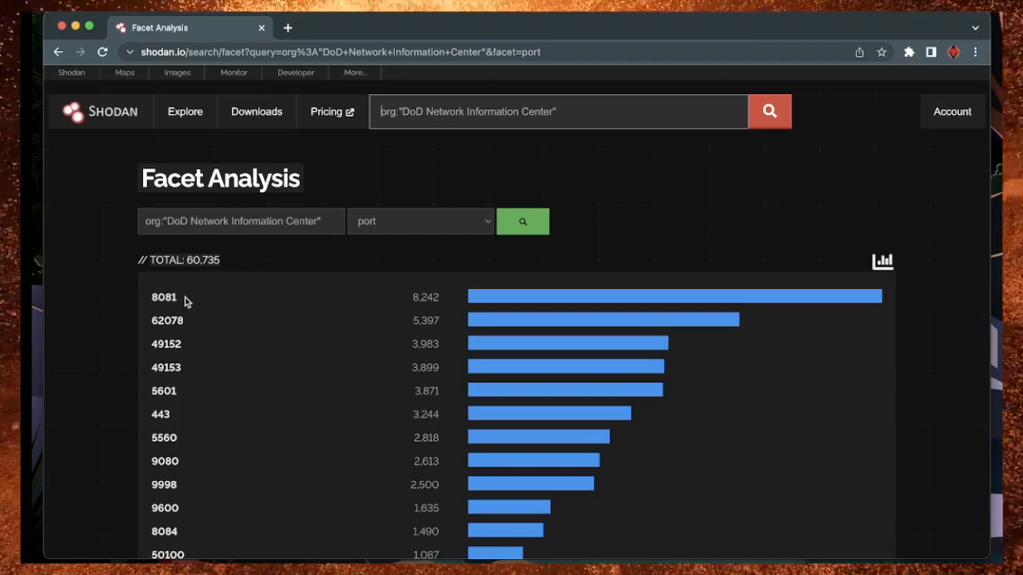
mouse_move(196, 302)
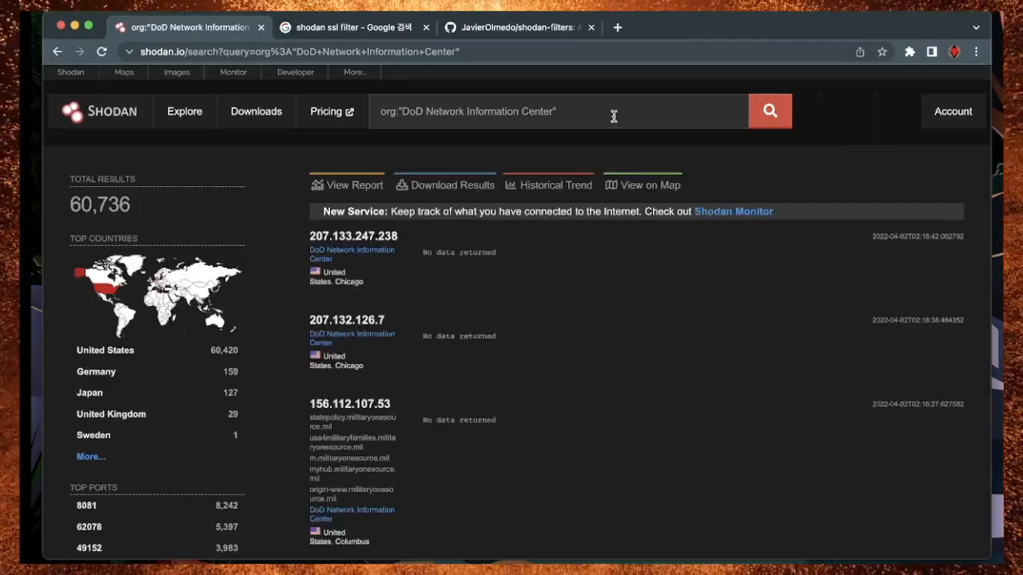
- Add port:22 to the DoD Network Information Center query, leaving 27 hosts
type("port:22")
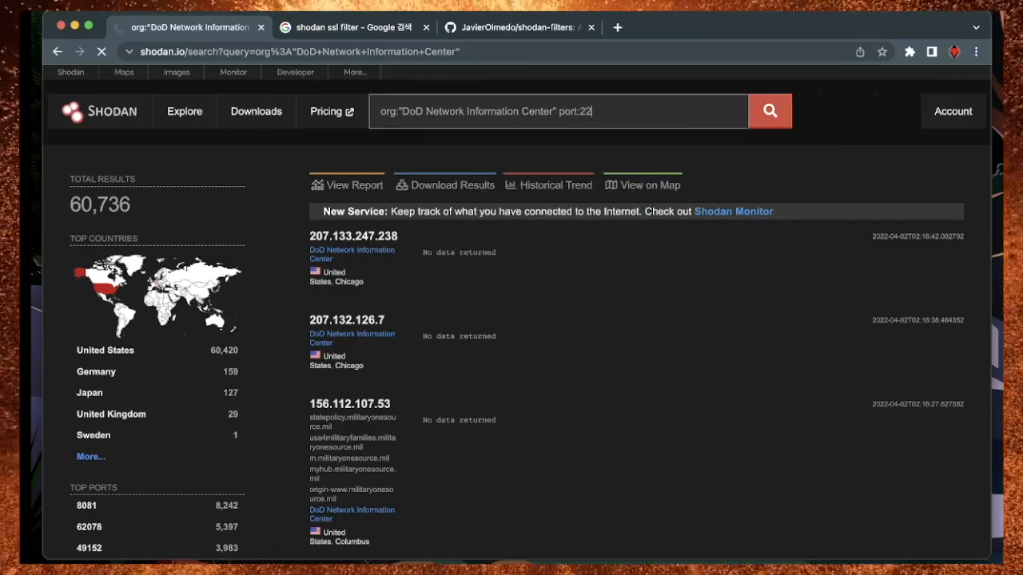
left_click(768, 111)
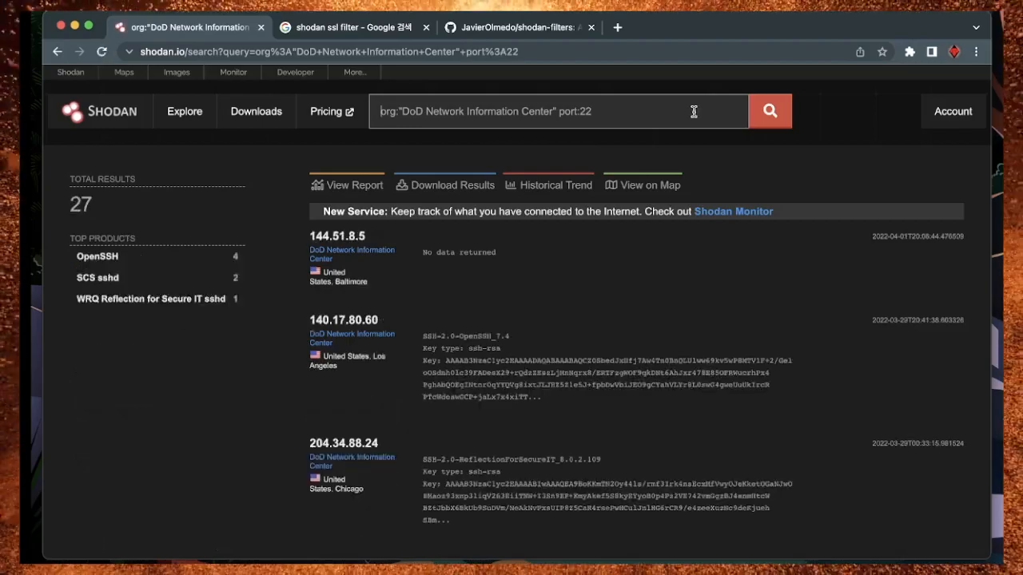
mouse_move(762, 142)
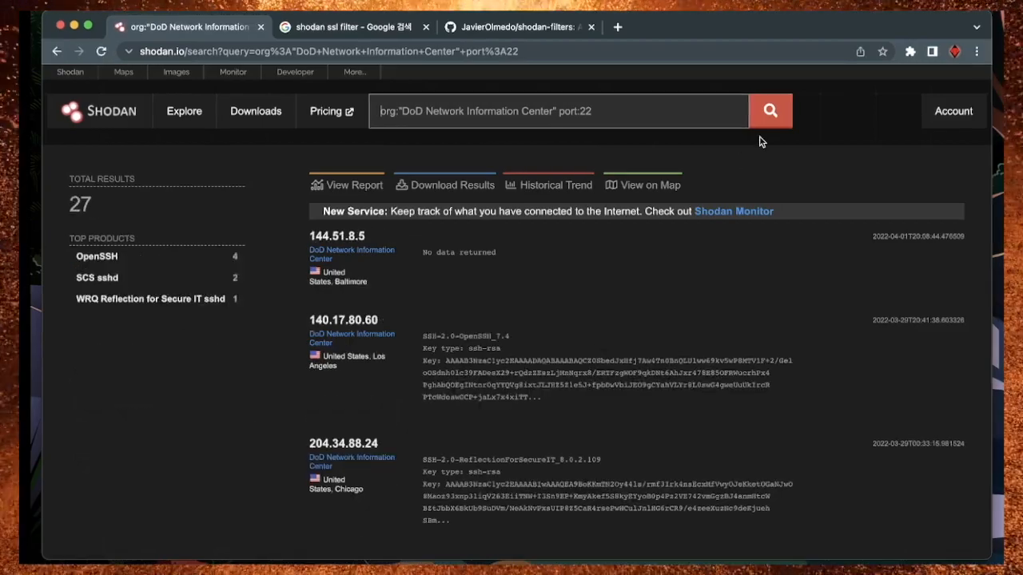
mouse_move(707, 97)
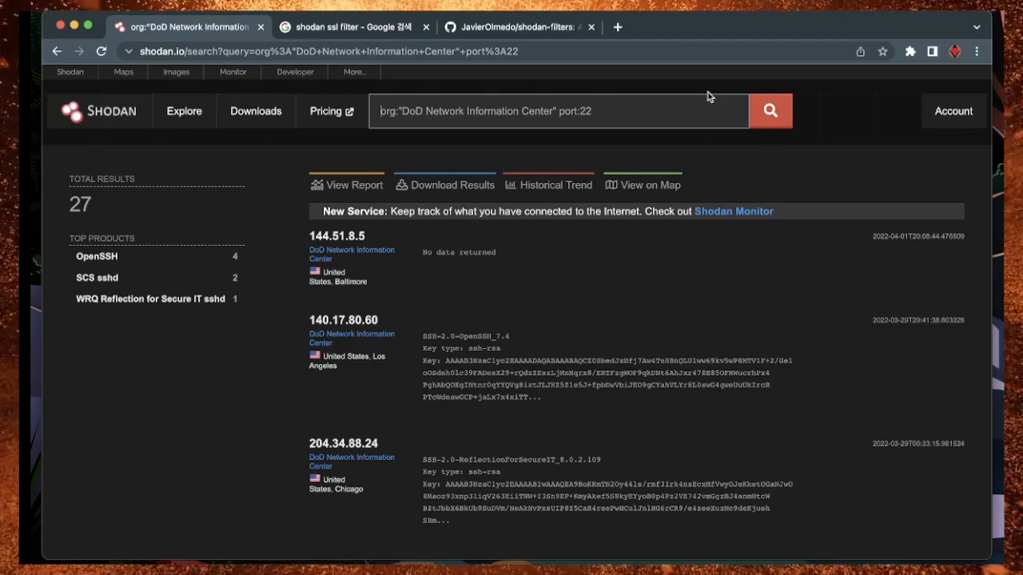
- Switch to the Twitter tab with the port:80 title:"index of /" dork reply
left_click(352, 26)
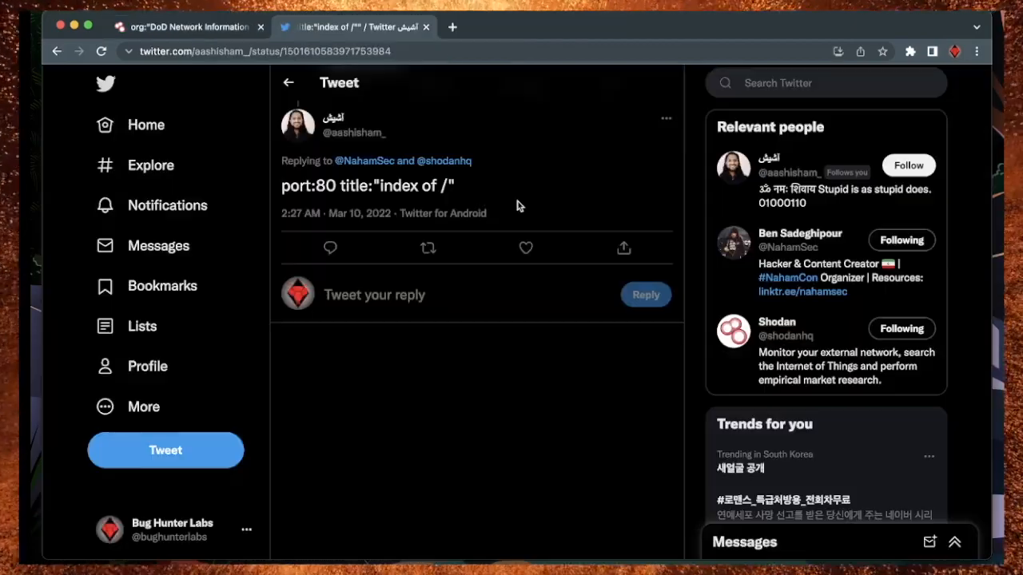
mouse_move(611, 31)
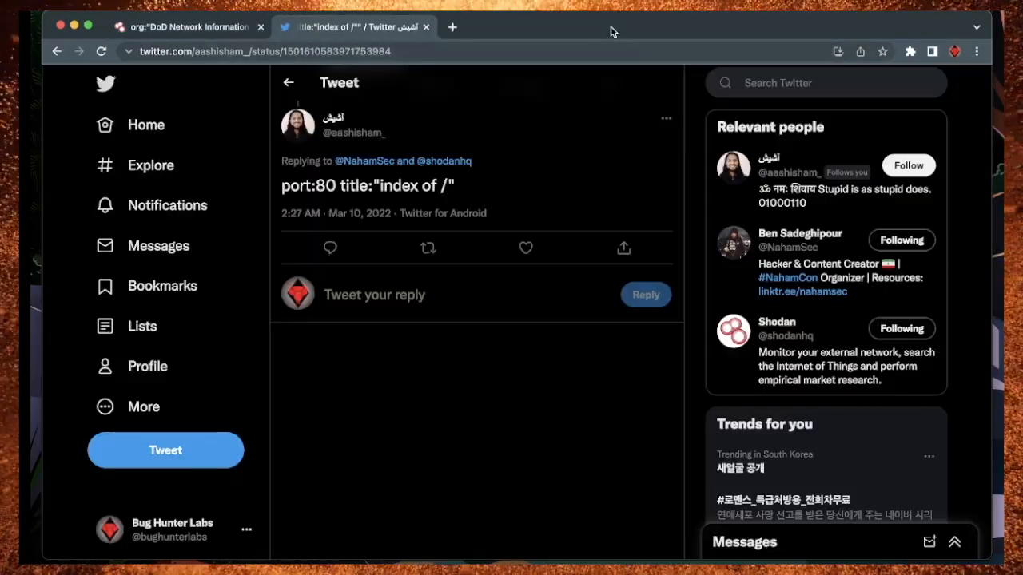
mouse_move(551, 442)
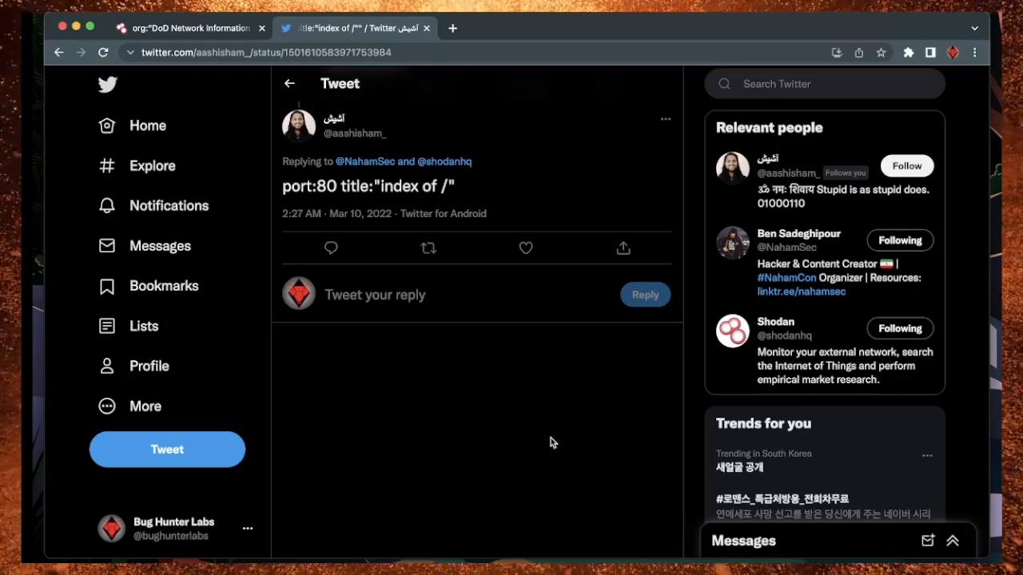
mouse_move(359, 86)
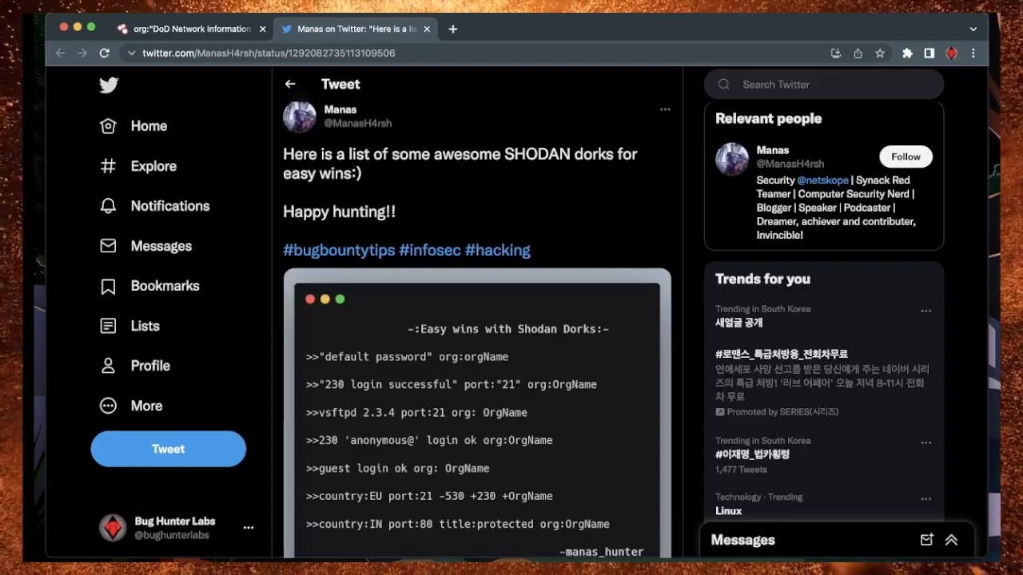
mouse_move(882, 22)
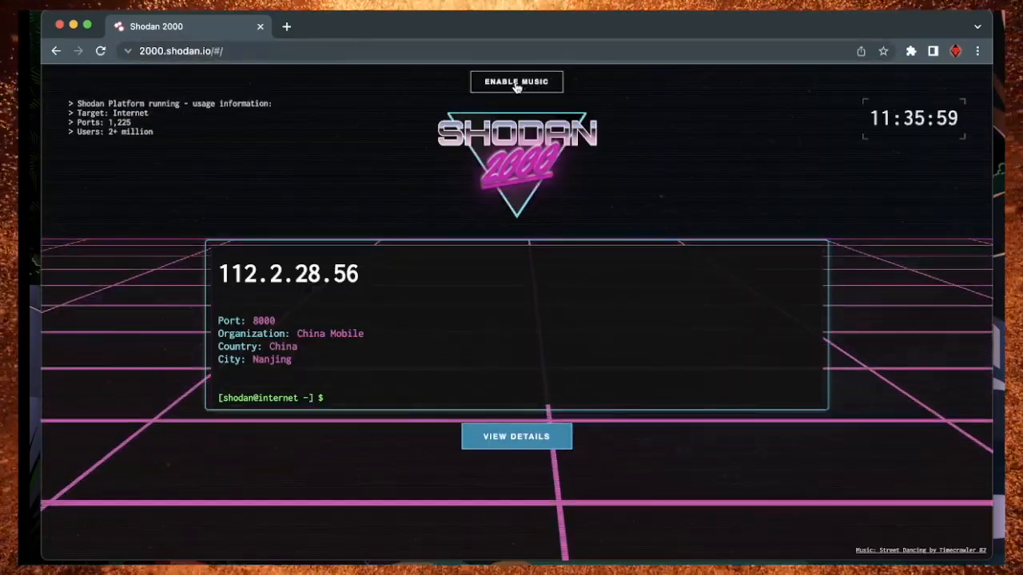
- Enable the background music on the Shodan 2000 page
left_click(516, 82)
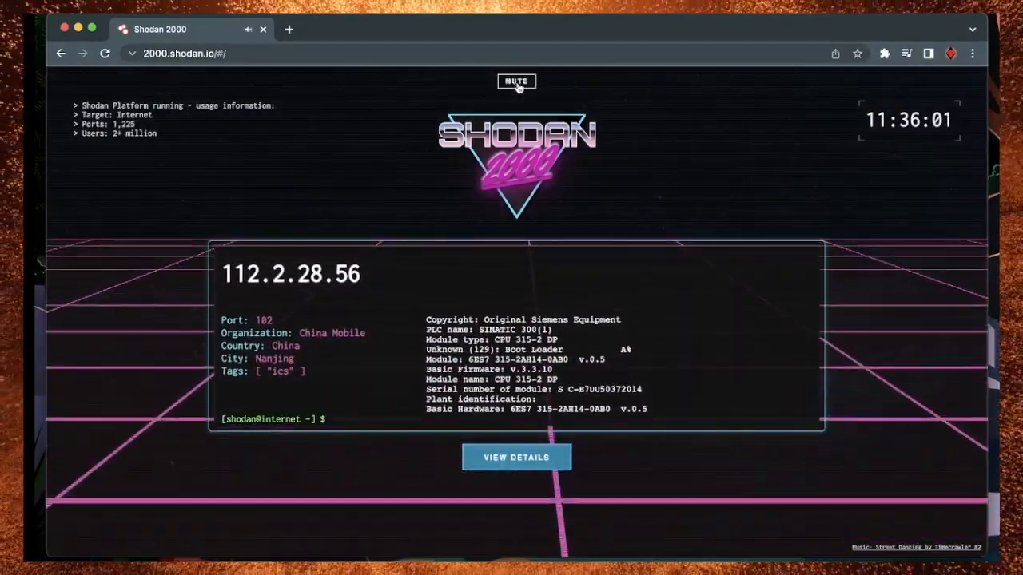